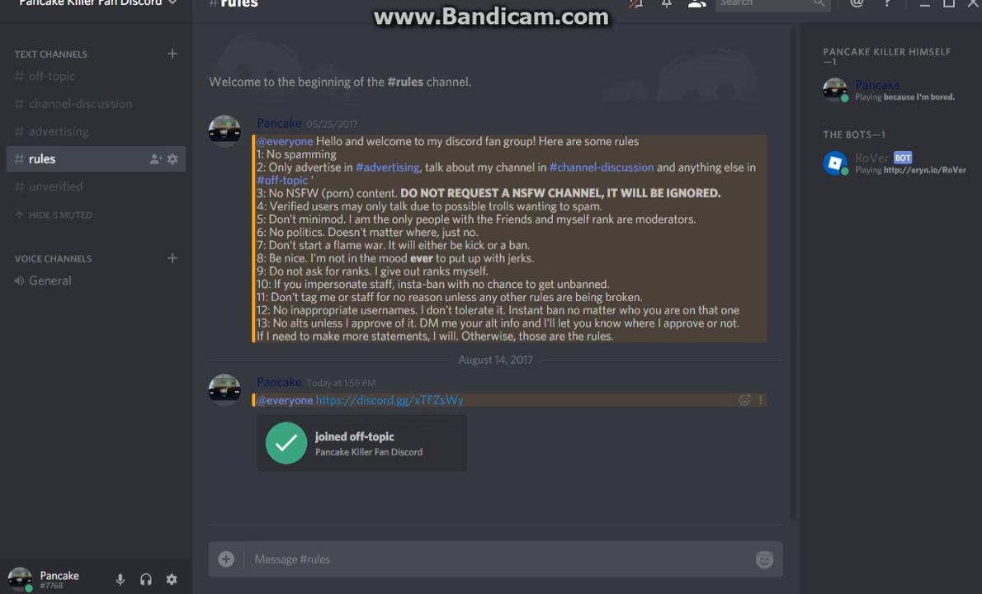
# - Open the #unverified channel to display its verification instructions
pyautogui.click(55, 187)
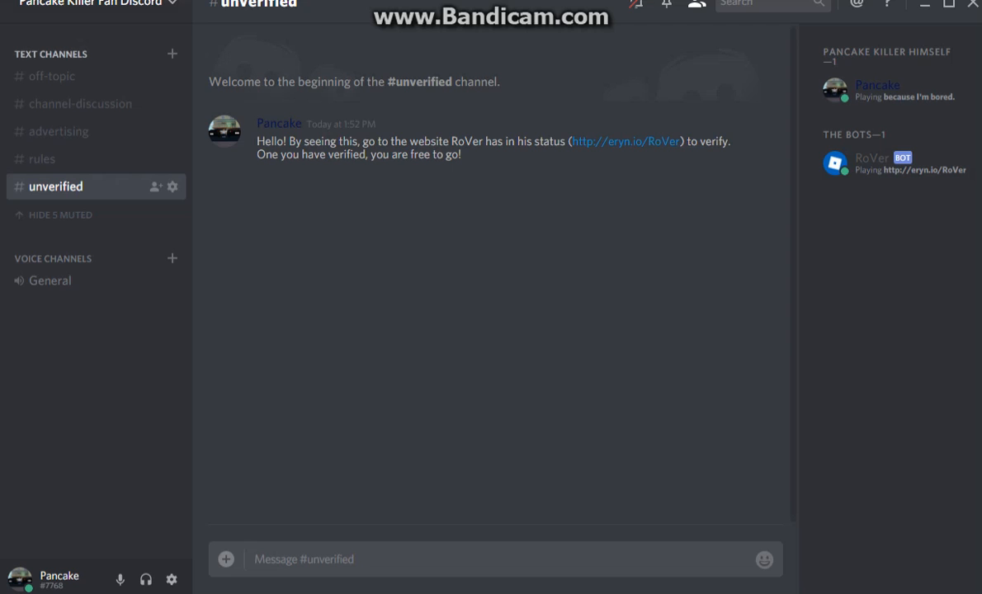
# - Switch to #off-topic, showing the welcome panel and the single 'first' message
pyautogui.click(52, 76)
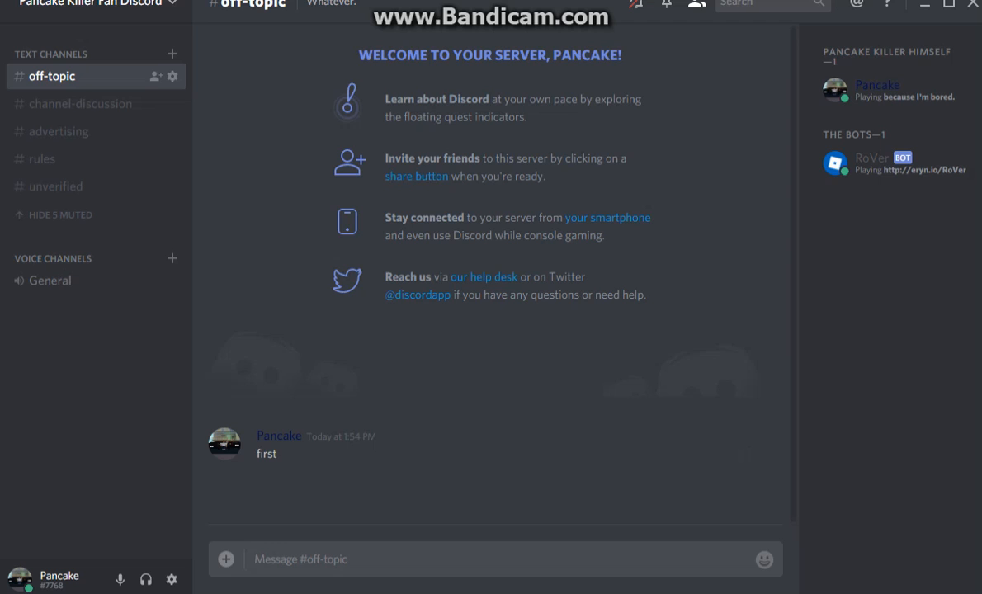
pyautogui.moveTo(42, 159)
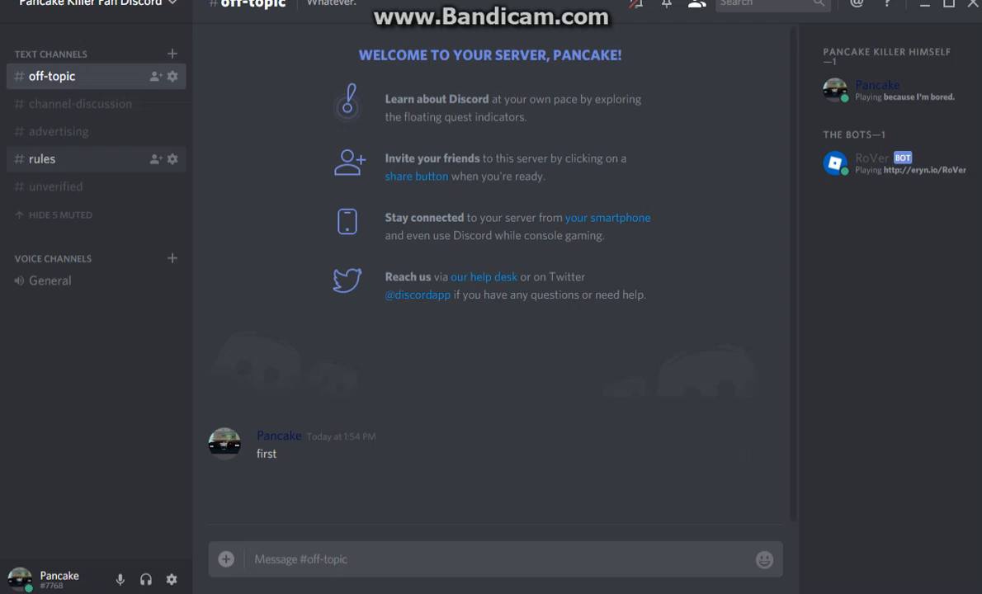
pyautogui.moveTo(80, 103)
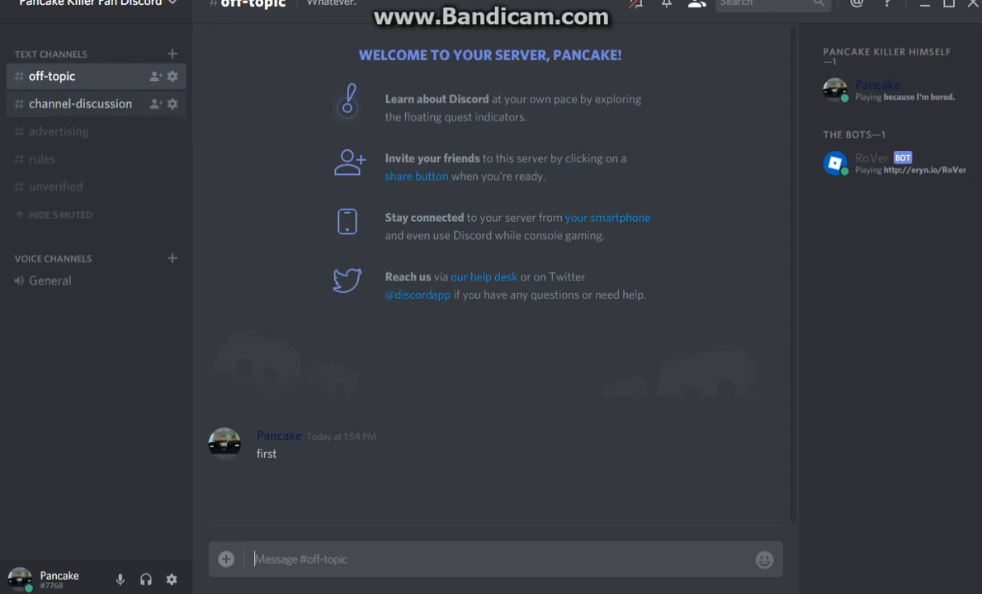
pyautogui.click(42, 160)
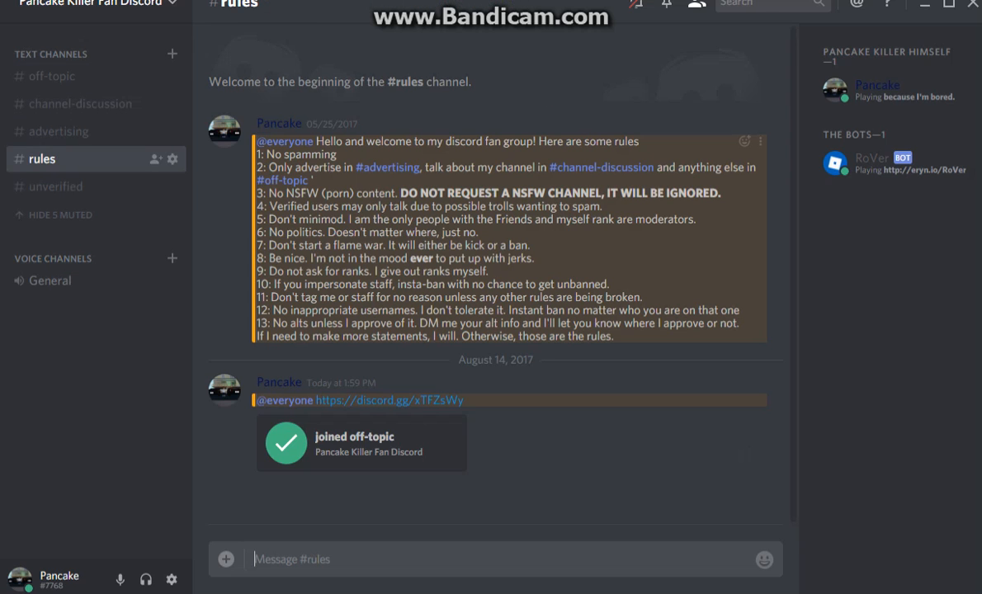
pyautogui.moveTo(308, 124); pyautogui.dragTo(359, 141)
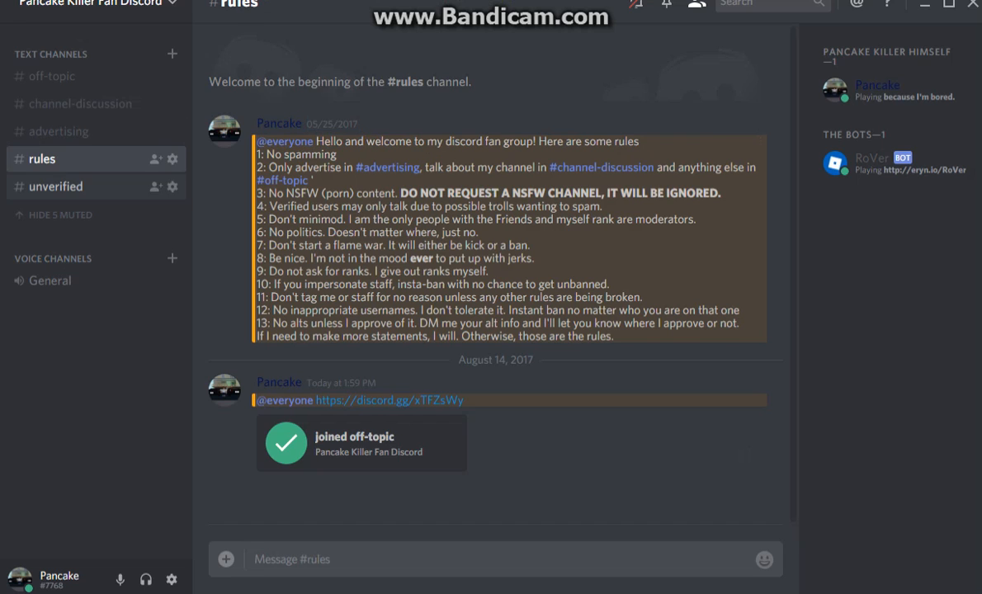
pyautogui.click(52, 76)
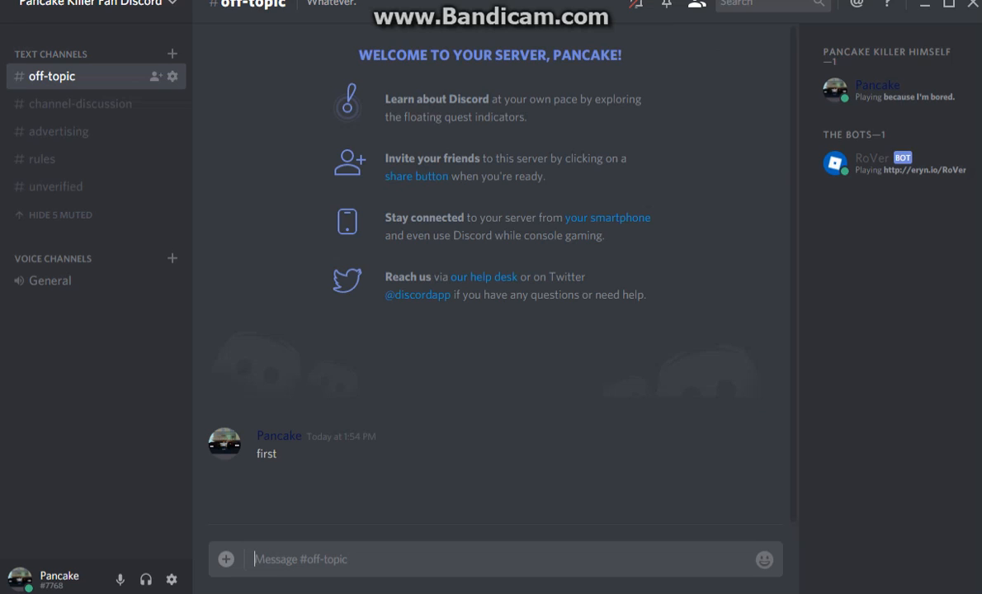
pyautogui.moveTo(887, 5)
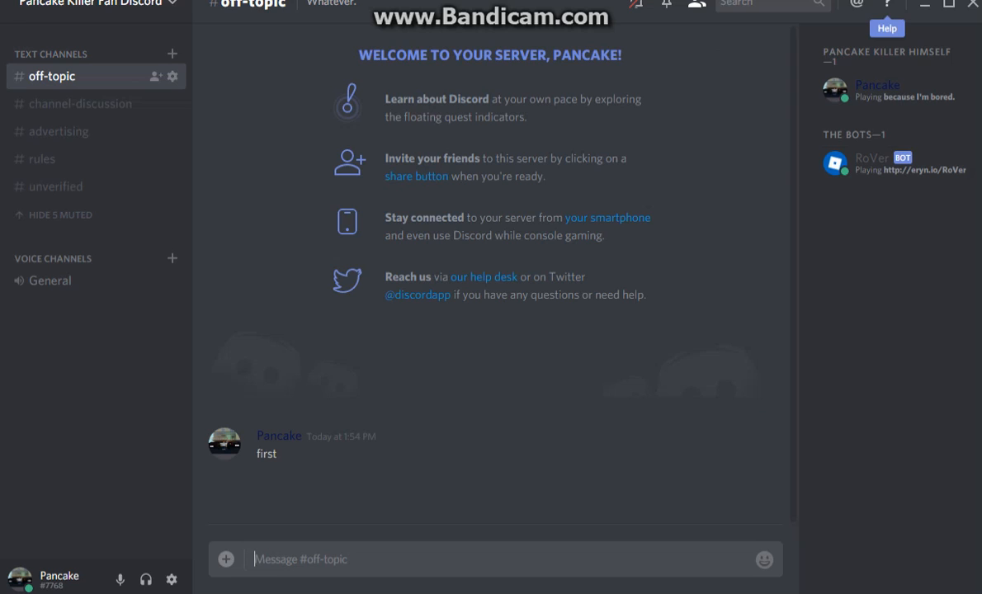